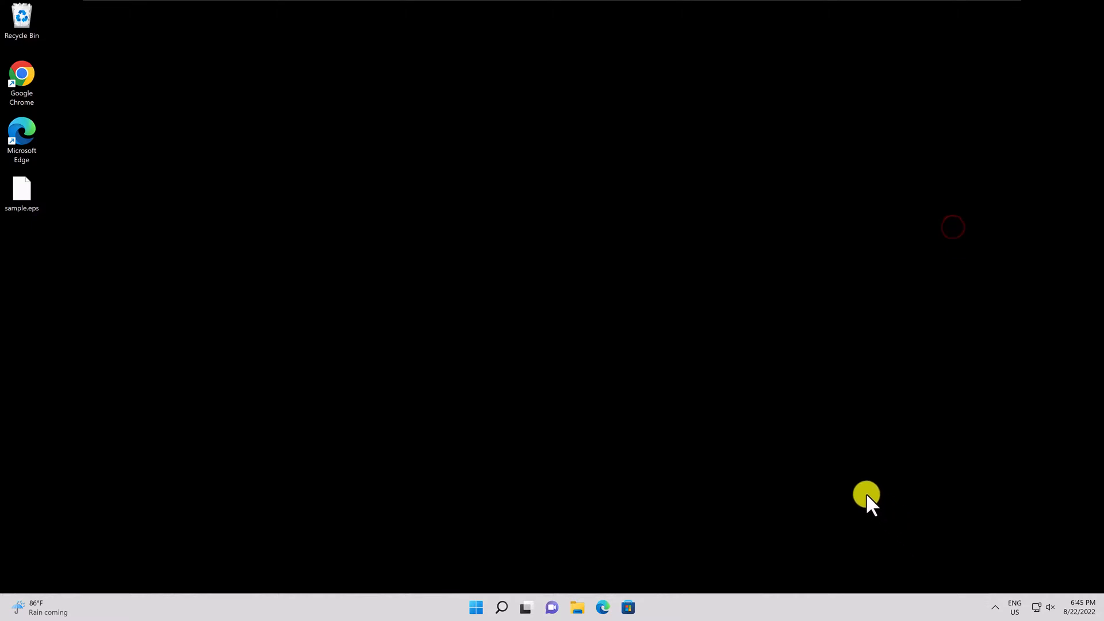
mouse_move(114, 121)
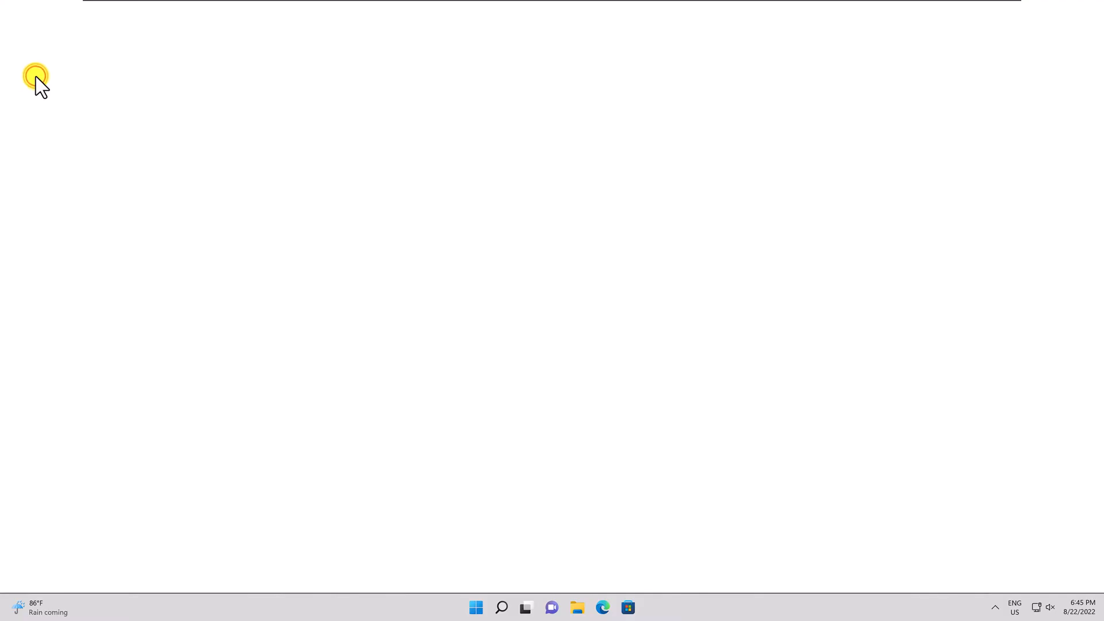
Go to convertio.co, upload sample.eps, and open the output format list.
click(602, 607)
text(converti)
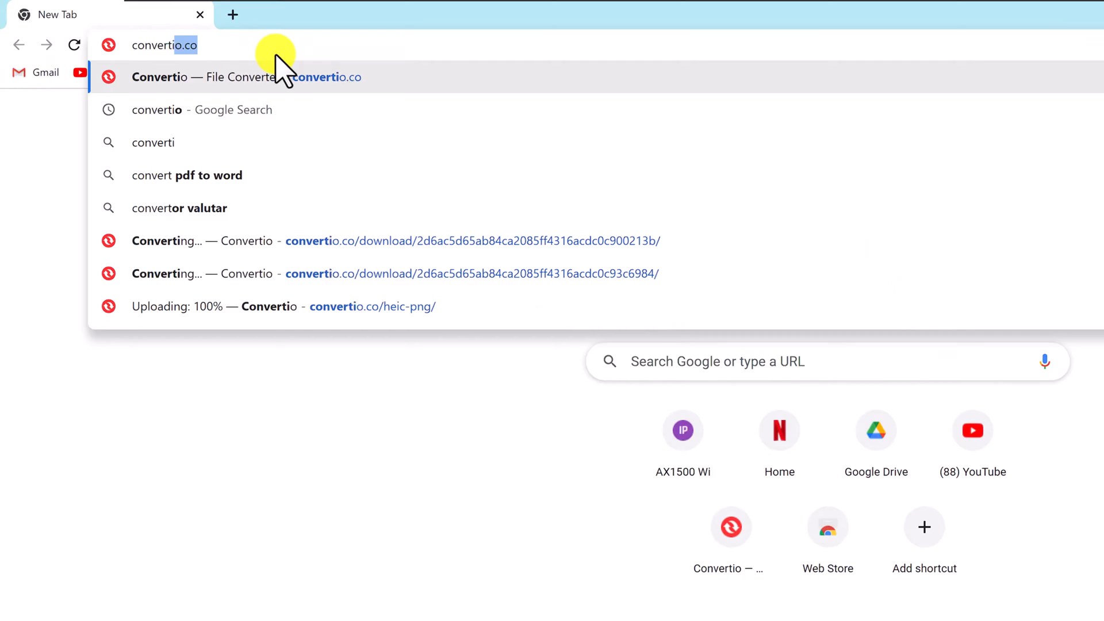
text(o)
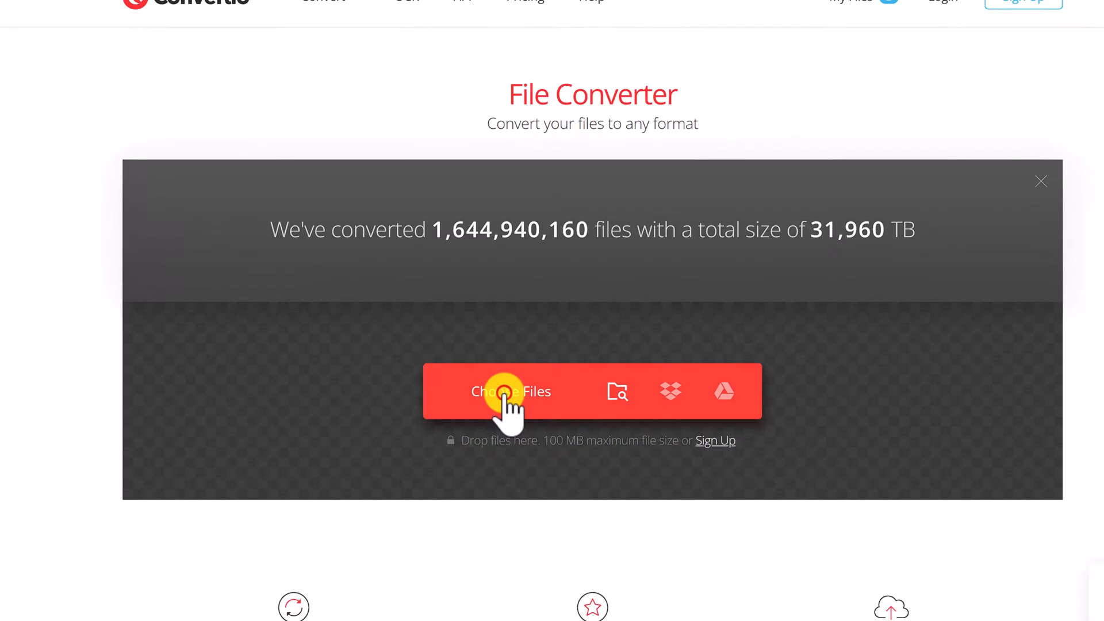
click(511, 392)
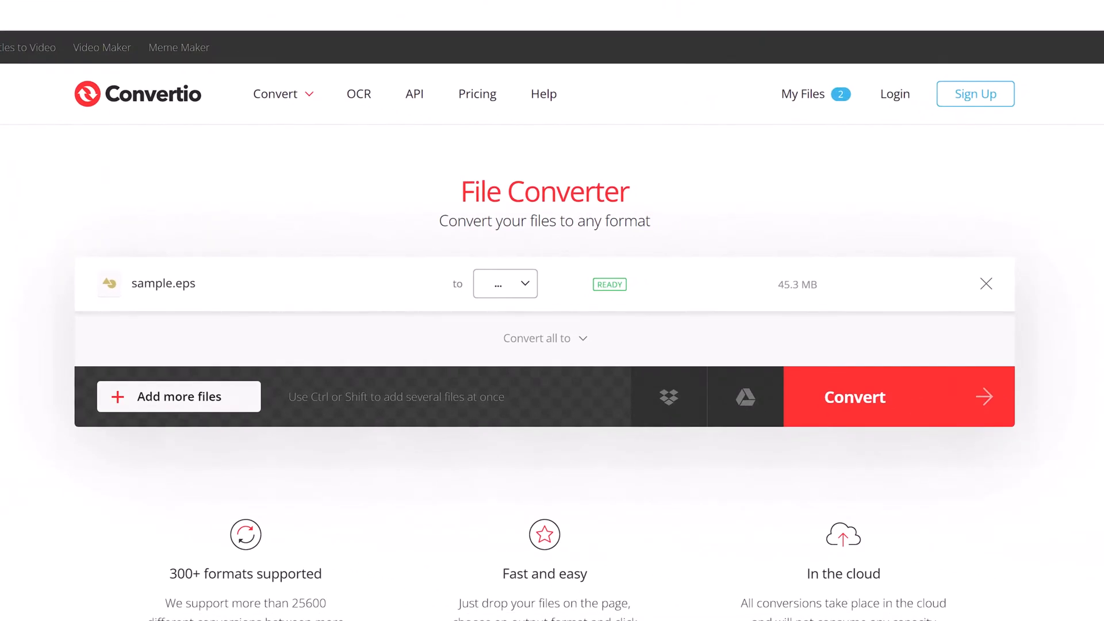
click(504, 283)
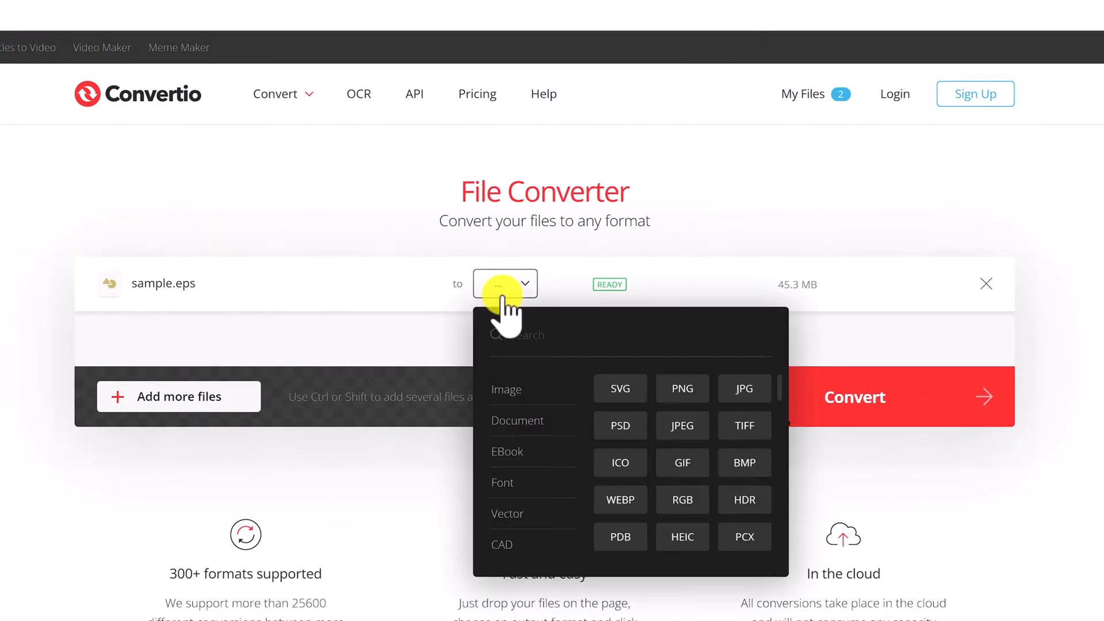
mouse_move(620, 388)
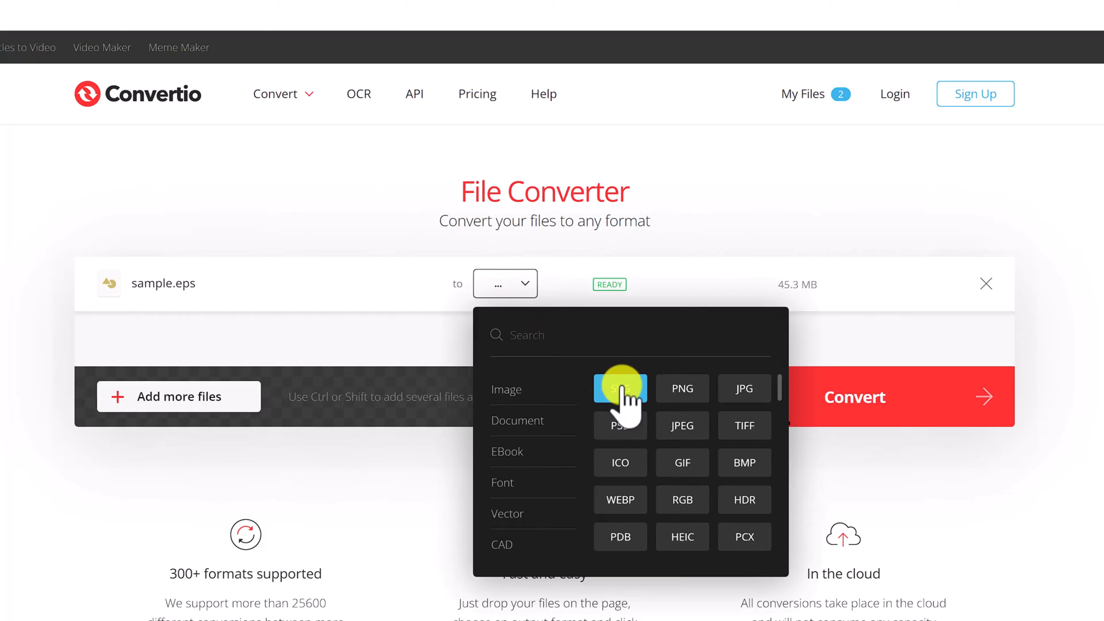
Choose SVG as the output format and convert sample.eps.
click(620, 388)
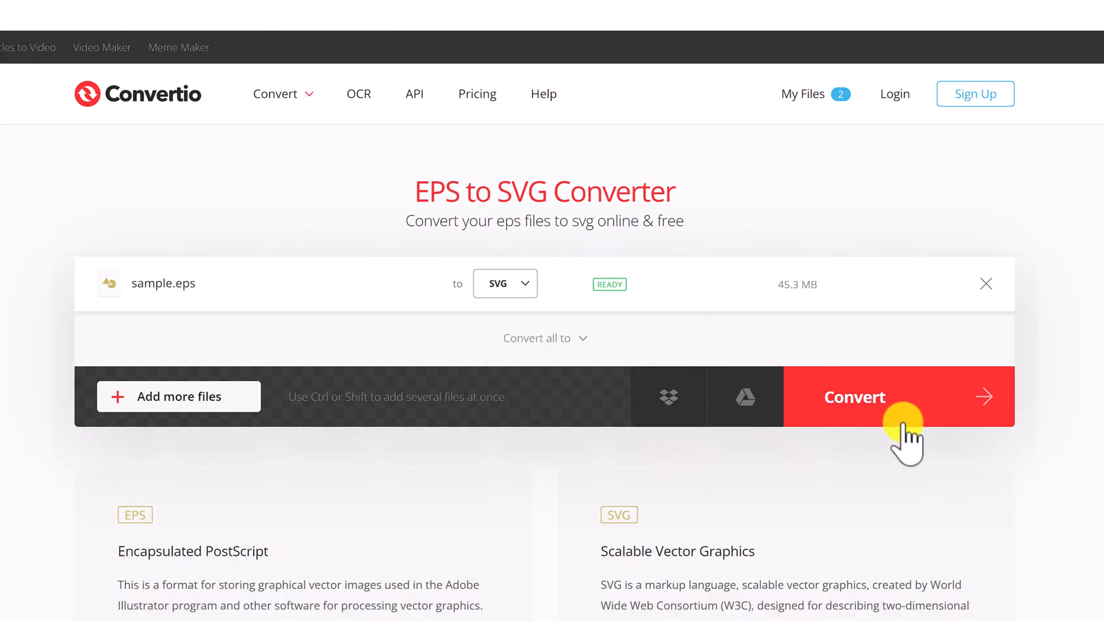
click(853, 396)
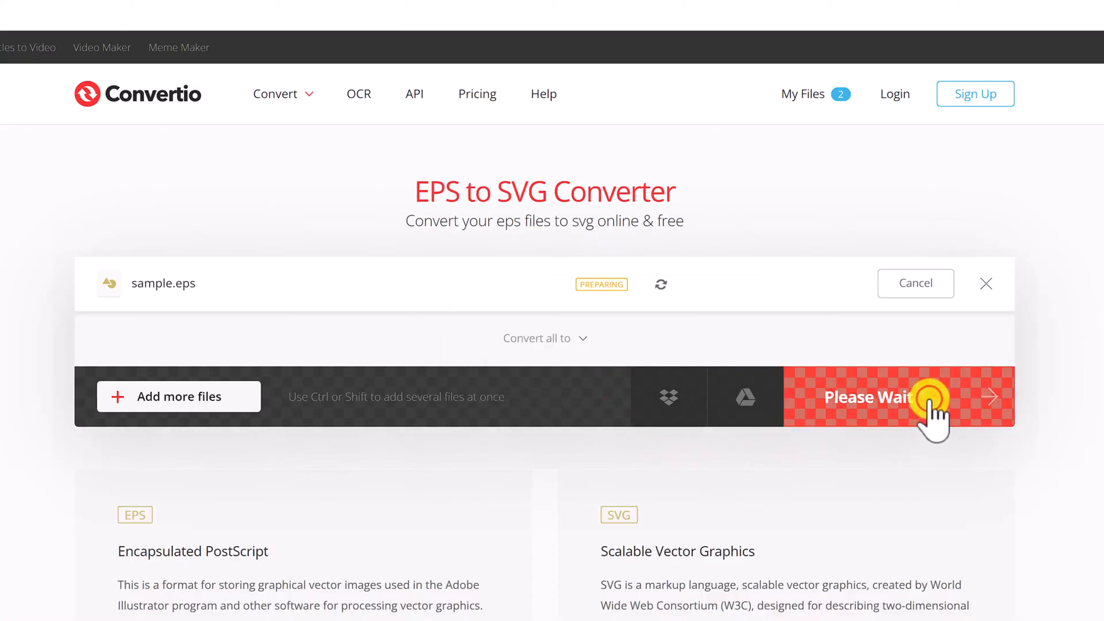
click(899, 397)
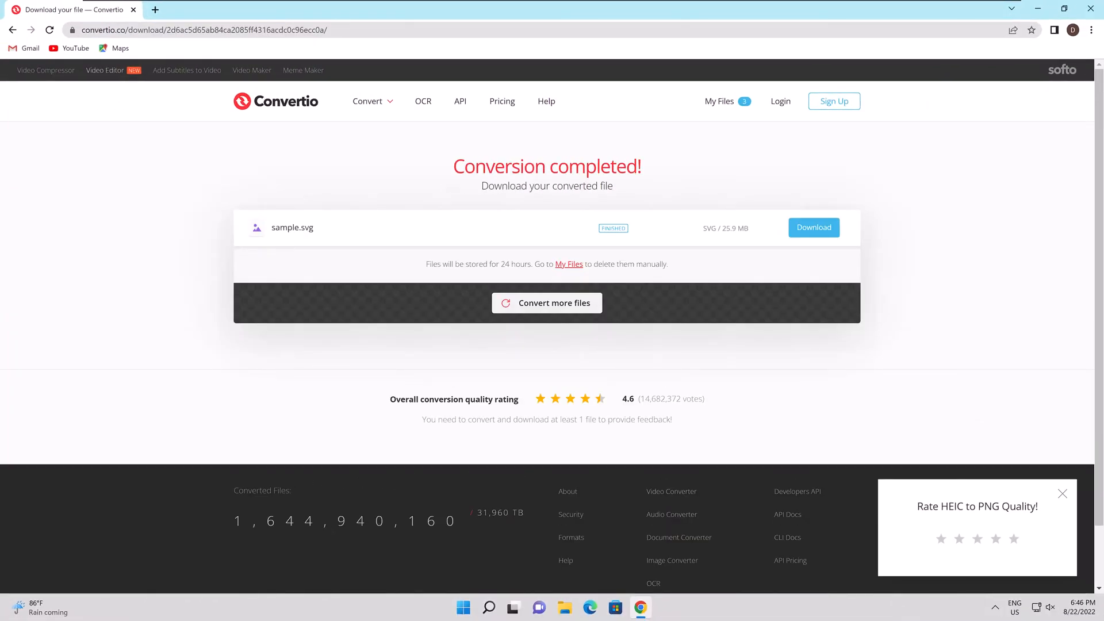
Download sample.svg and save it to the Desktop.
click(813, 227)
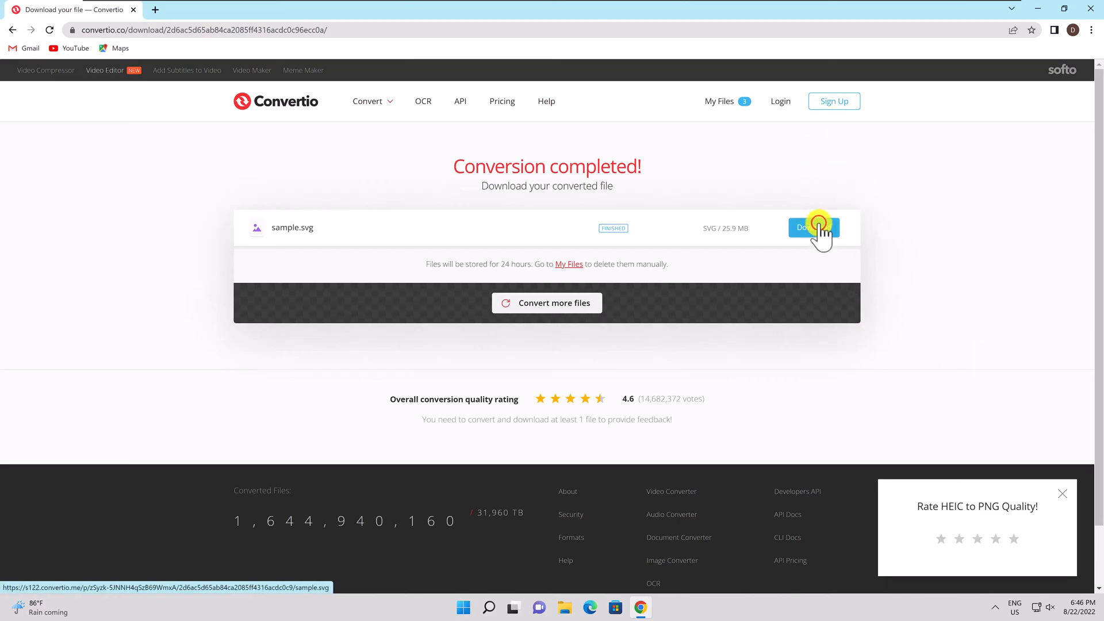
click(813, 228)
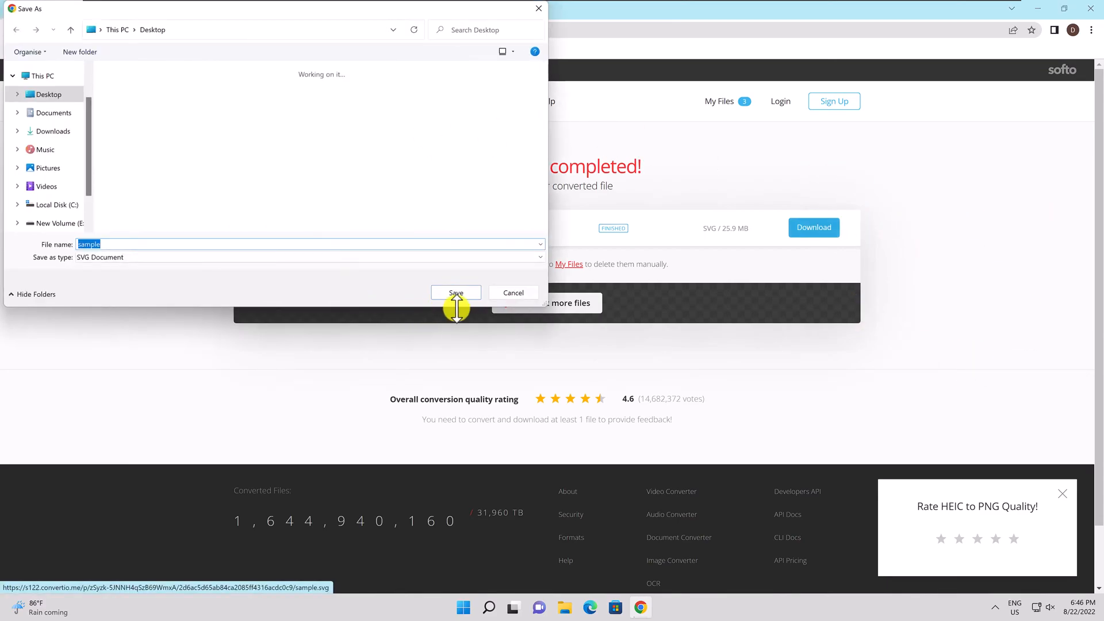
click(455, 293)
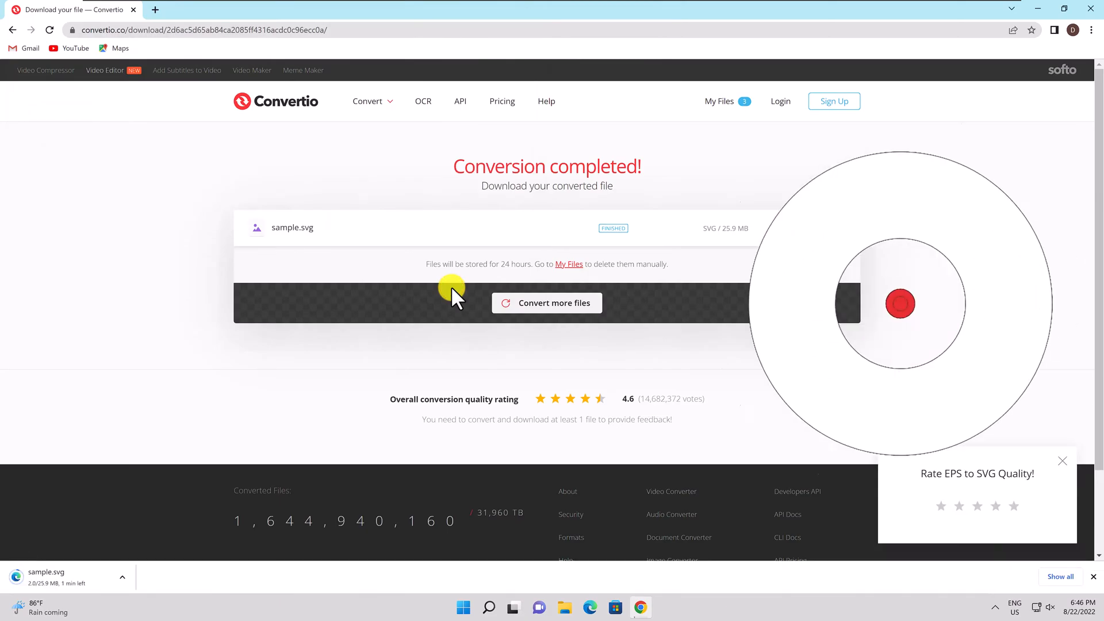